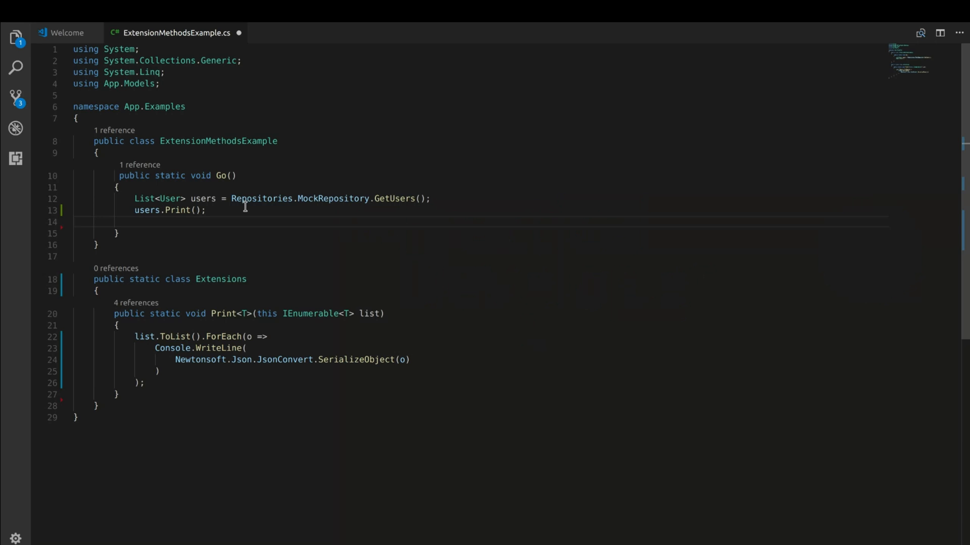
pyautogui.moveTo(159, 199)
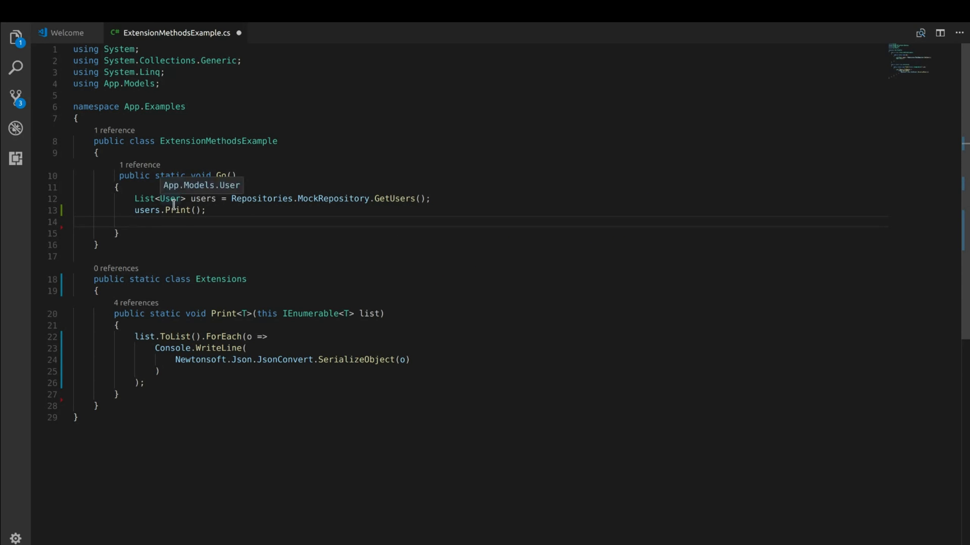
# Review the static and this keywords in the existing Print extension method
pyautogui.click(178, 210)
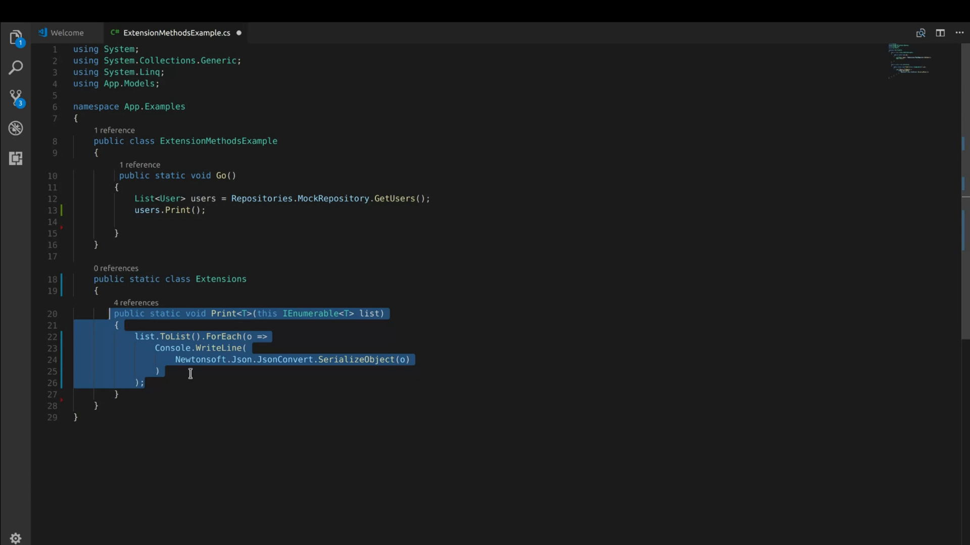
pyautogui.moveTo(183, 360)
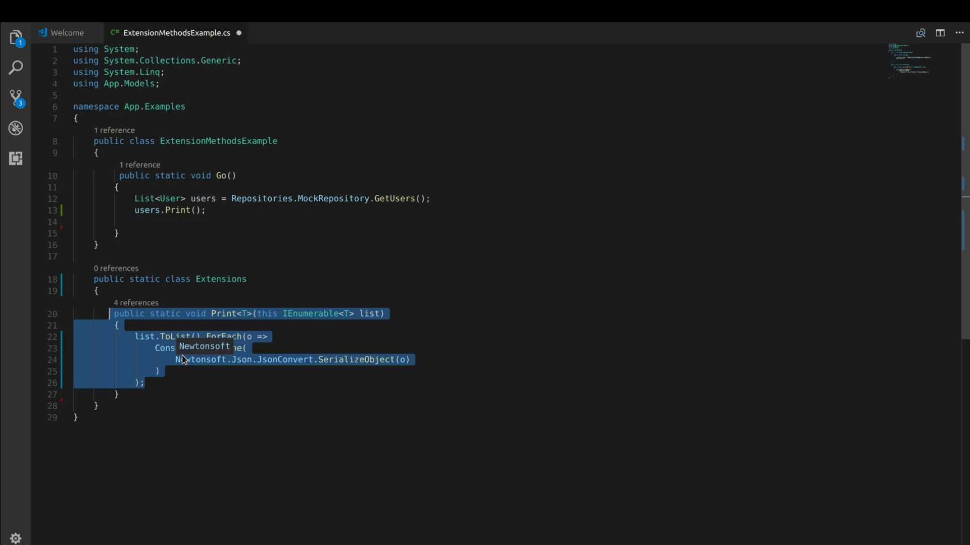
pyautogui.moveTo(106, 279)
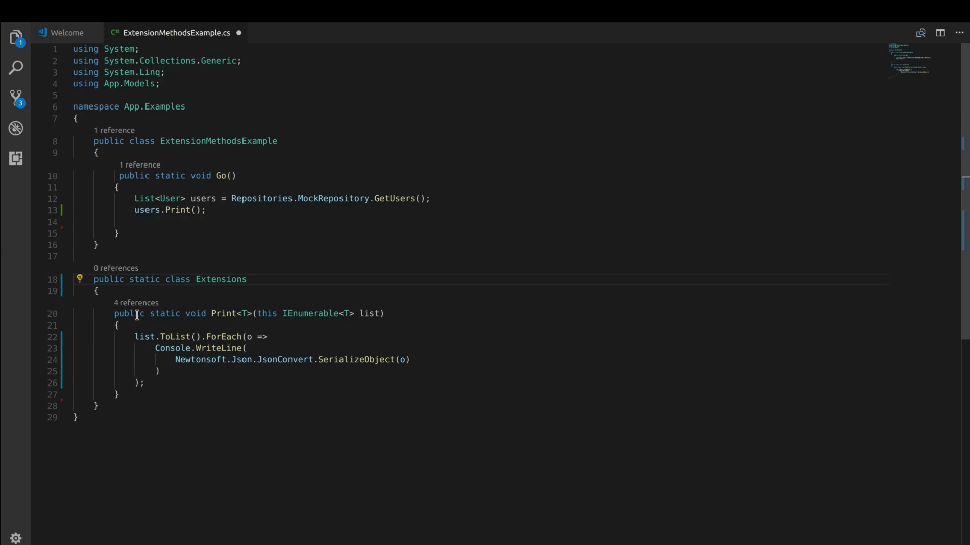
pyautogui.doubleClick(165, 313)
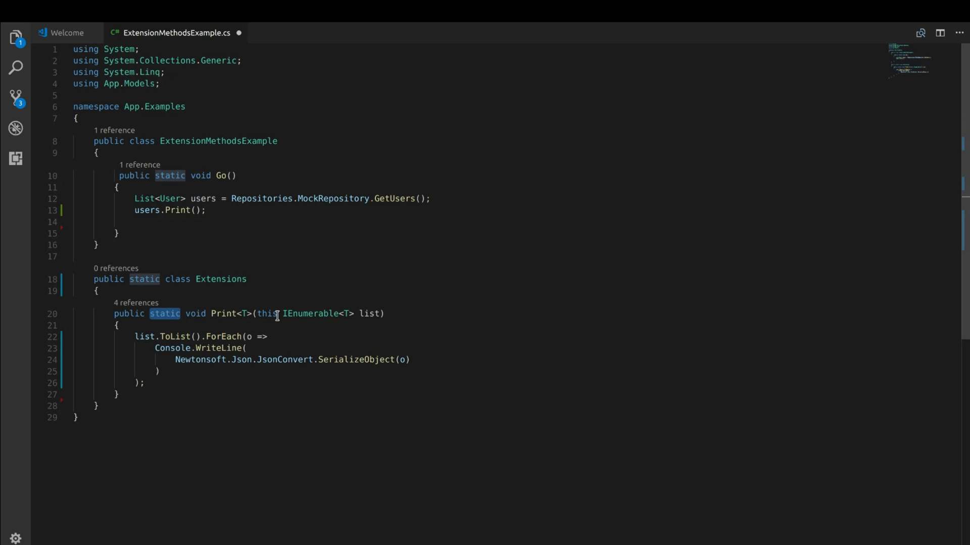
pyautogui.doubleClick(267, 313)
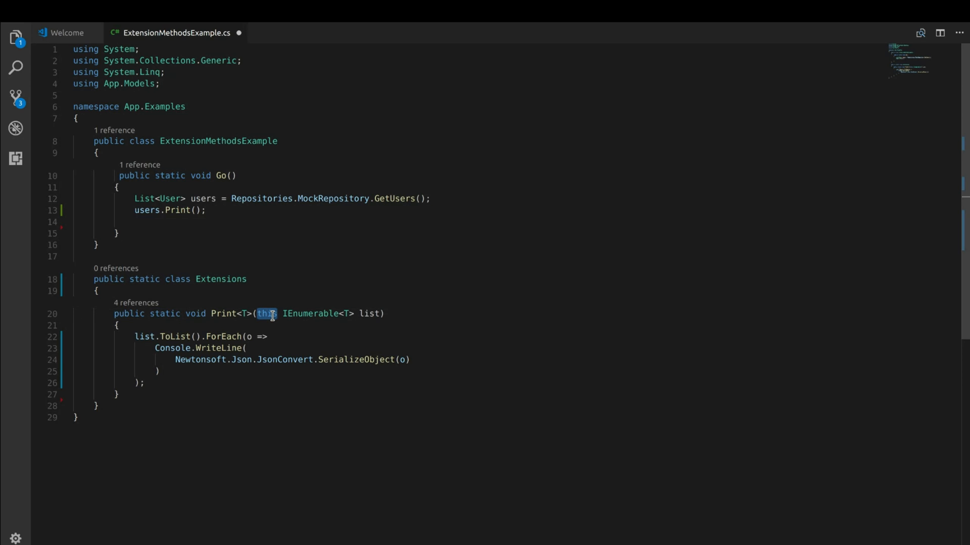
pyautogui.moveTo(384, 307)
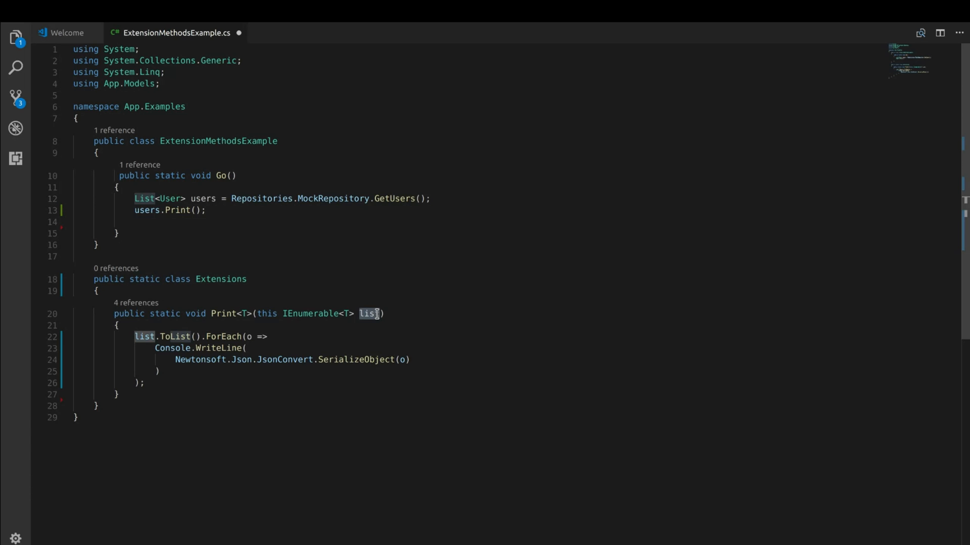
pyautogui.moveTo(254, 252)
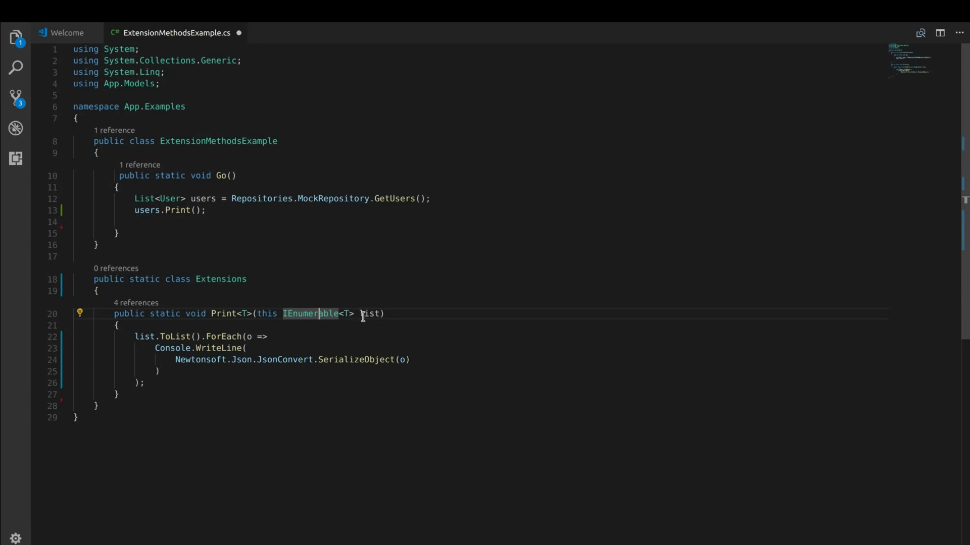
pyautogui.moveTo(316, 313)
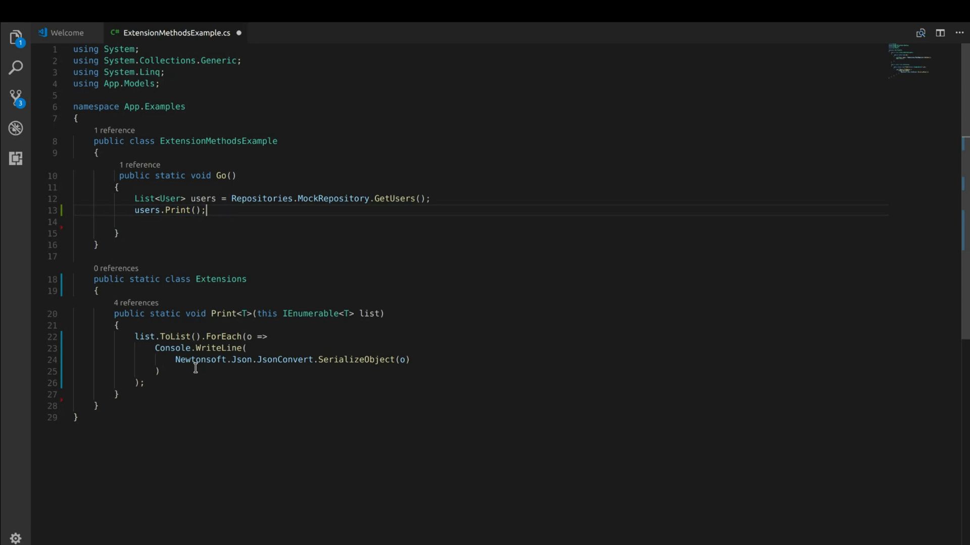
pyautogui.moveTo(173, 360)
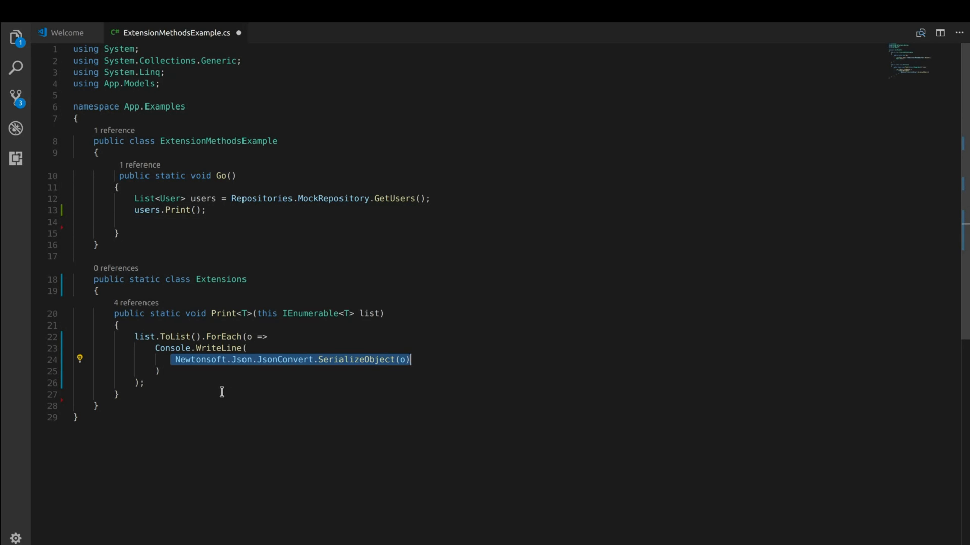
# Write public static string Serialize<T>(this T obj) returning JsonConvert.SerializeObject(obj)
pyautogui.write('public')
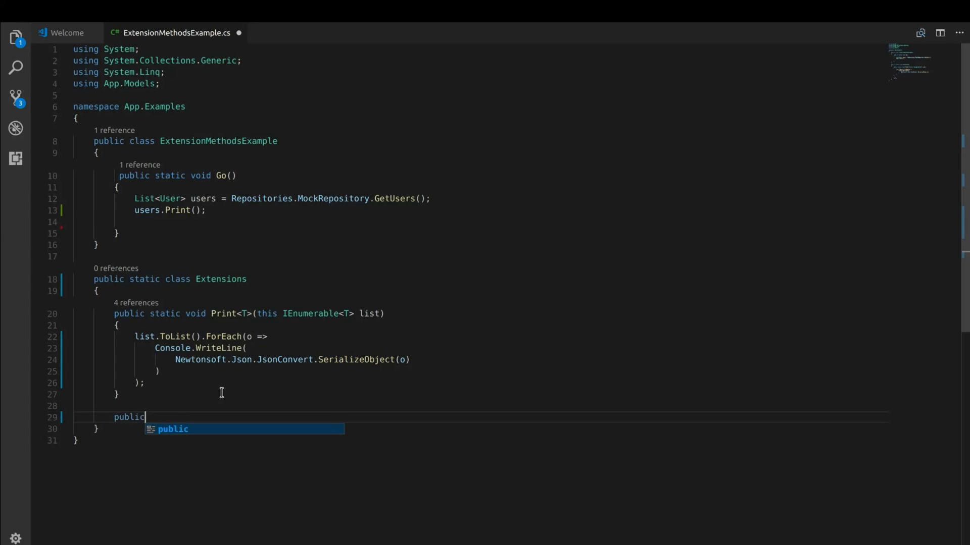
pyautogui.write('static')
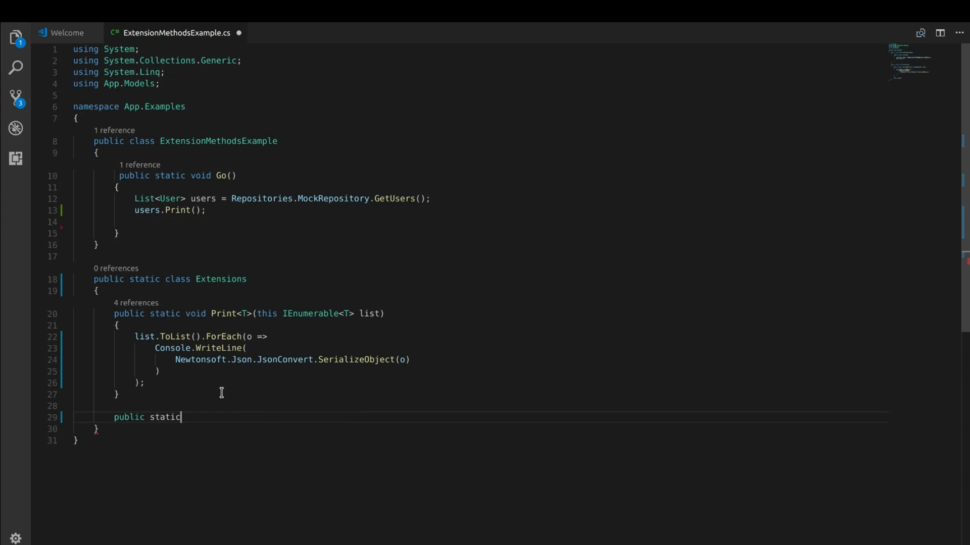
pyautogui.write('string')
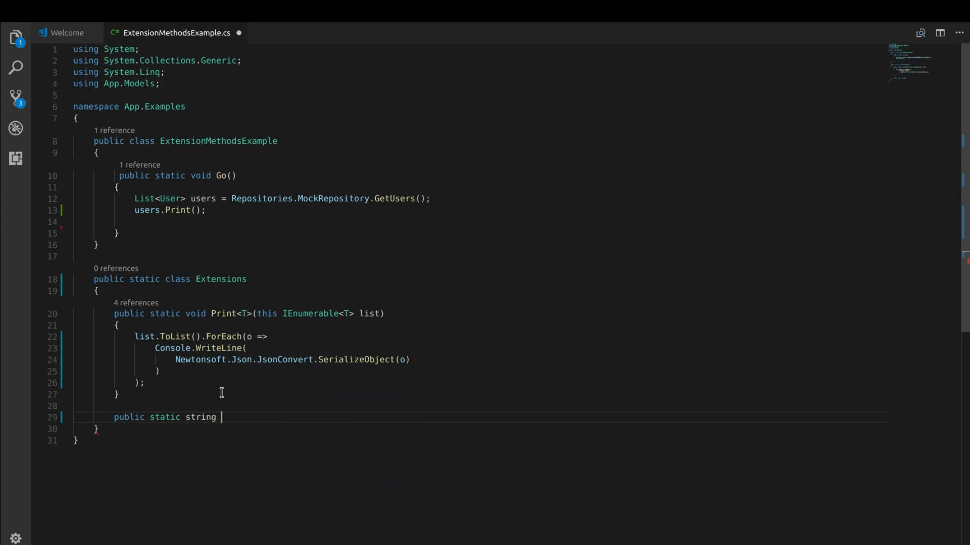
pyautogui.write('Se')
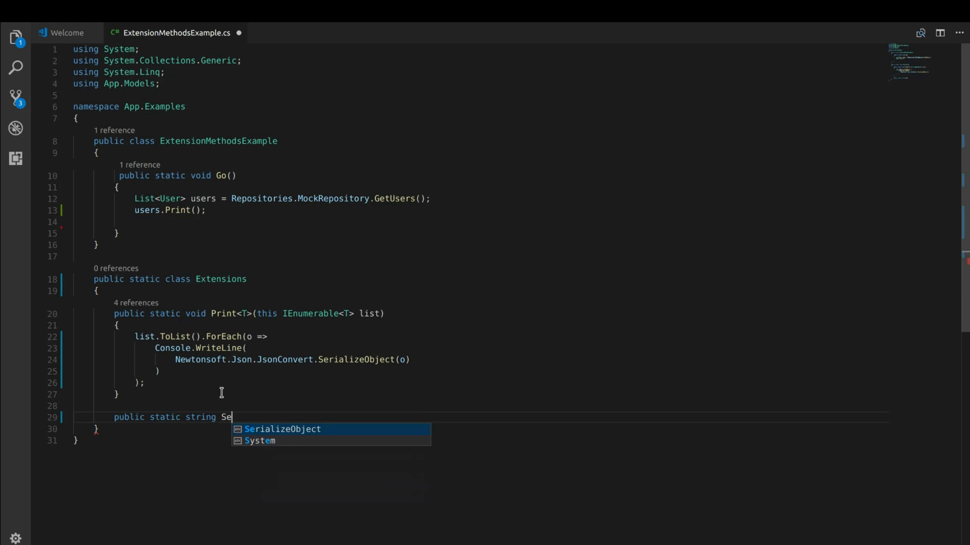
pyautogui.write('rialize(')
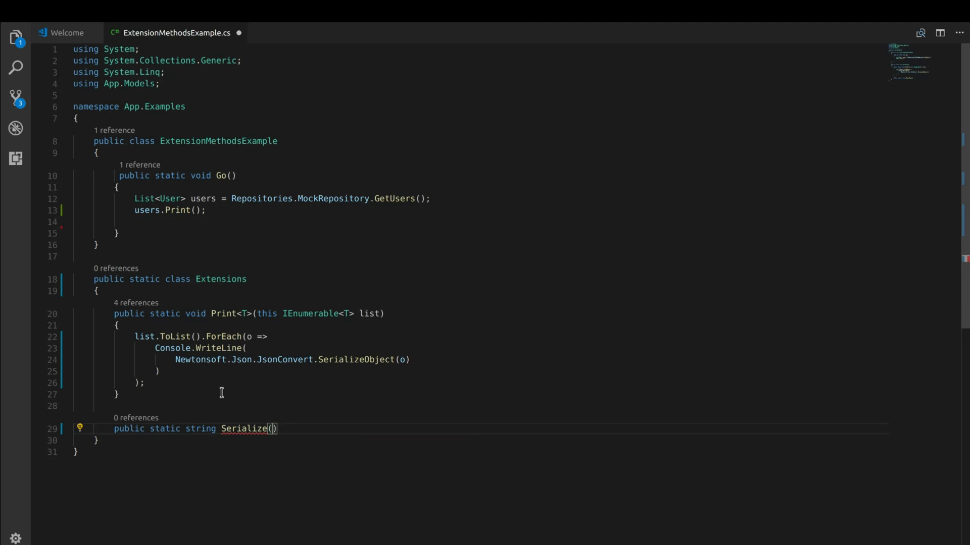
pyautogui.write('{')
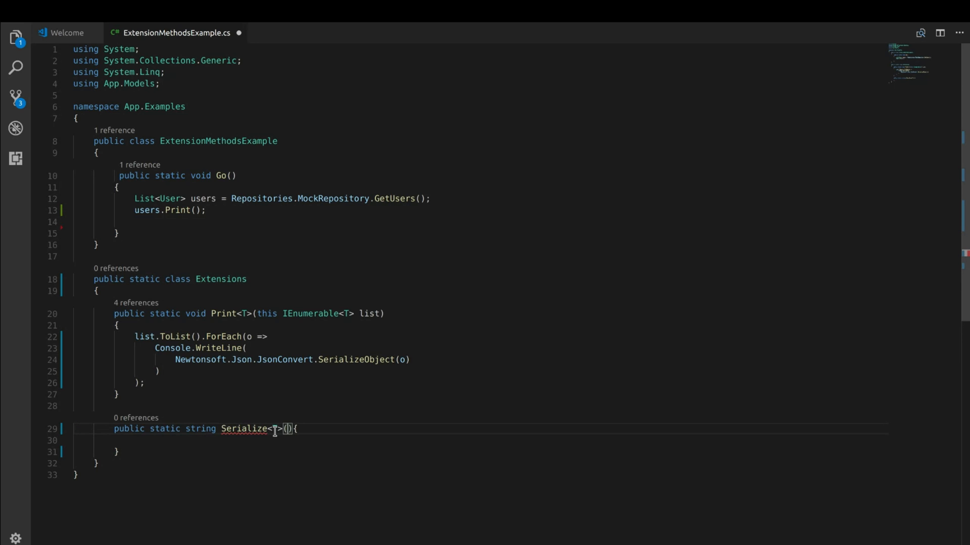
pyautogui.write('this T obj')
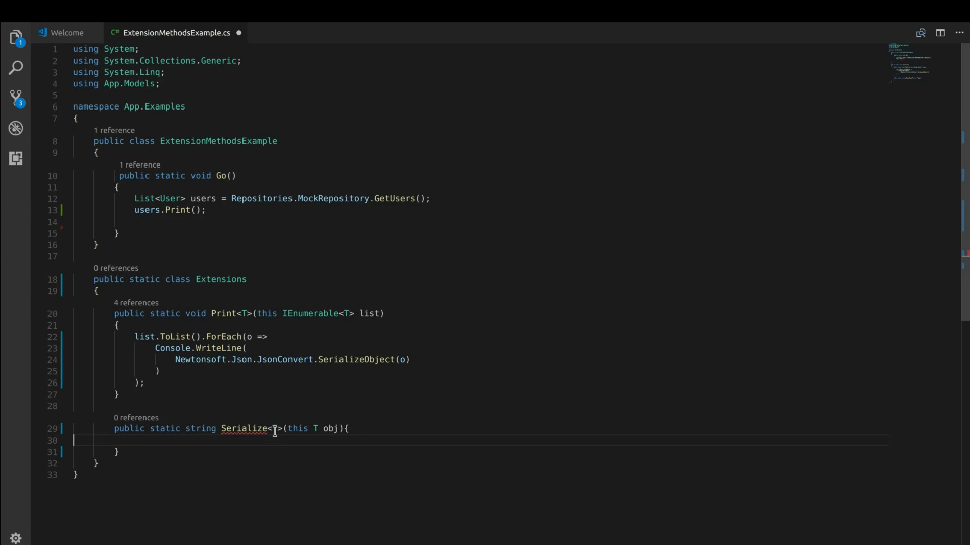
pyautogui.write('return  Newtonsoft.Json.JsonConvert.SerializeO')
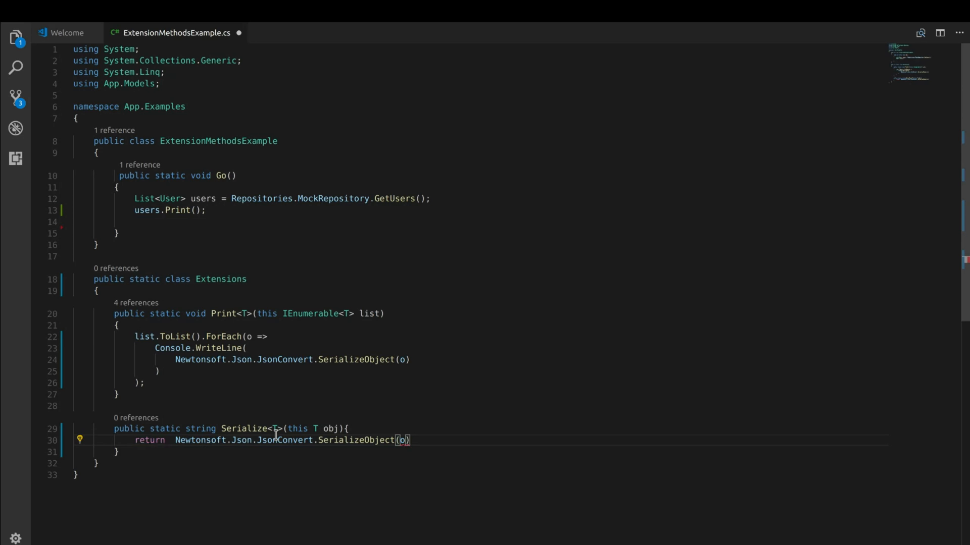
pyautogui.write('bj')
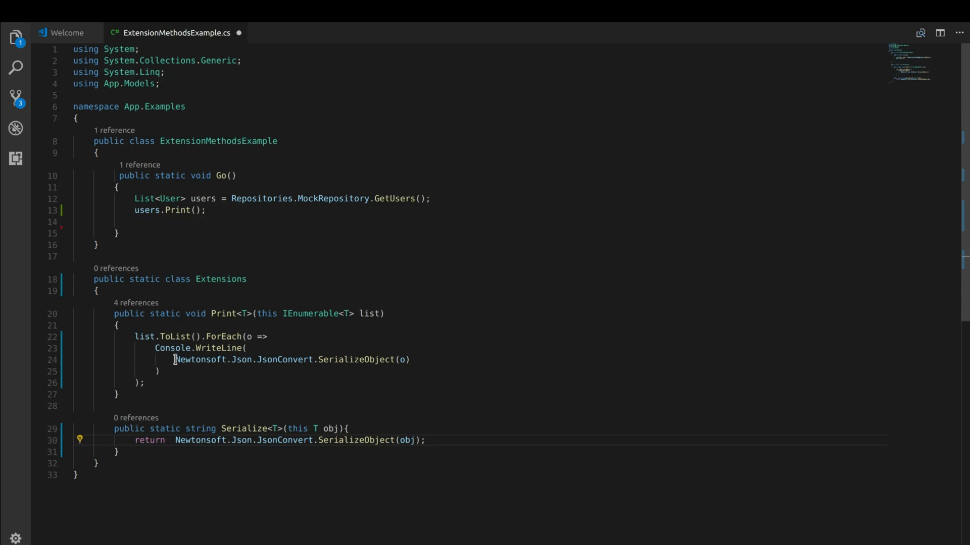
pyautogui.moveTo(340, 428)
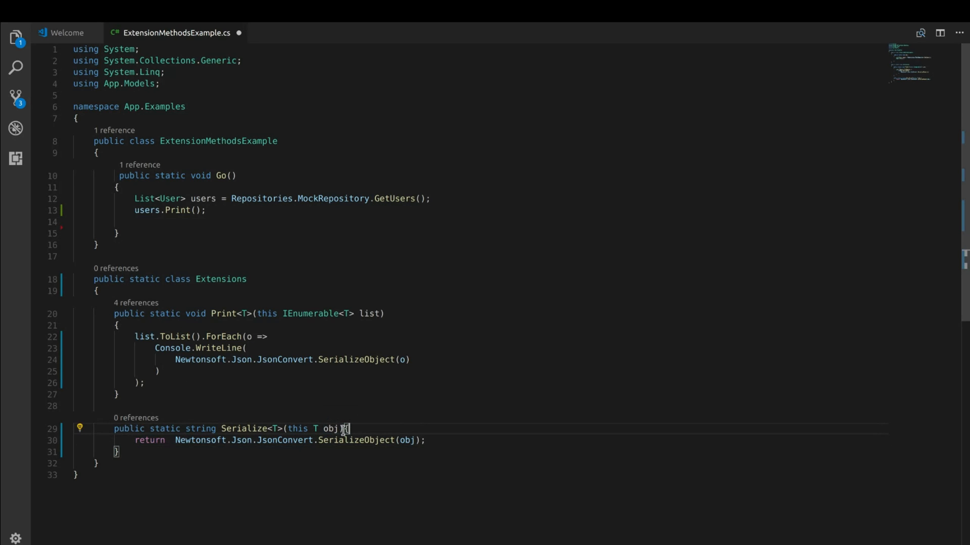
pyautogui.press('Enter')
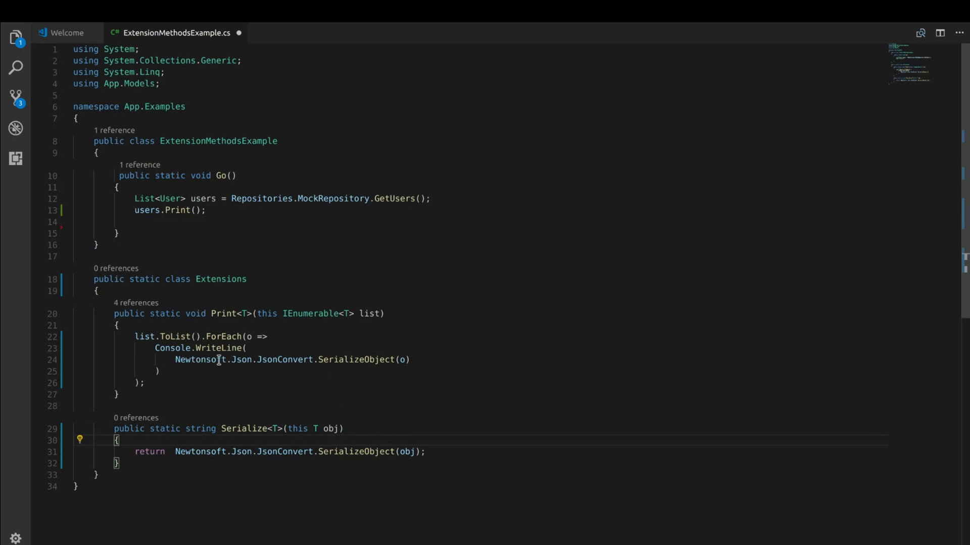
# Select the Newtonsoft.Json.JsonConvert.SerializeObject call inside Print for replacement
pyautogui.moveTo(176, 360); pyautogui.dragTo(409, 360)
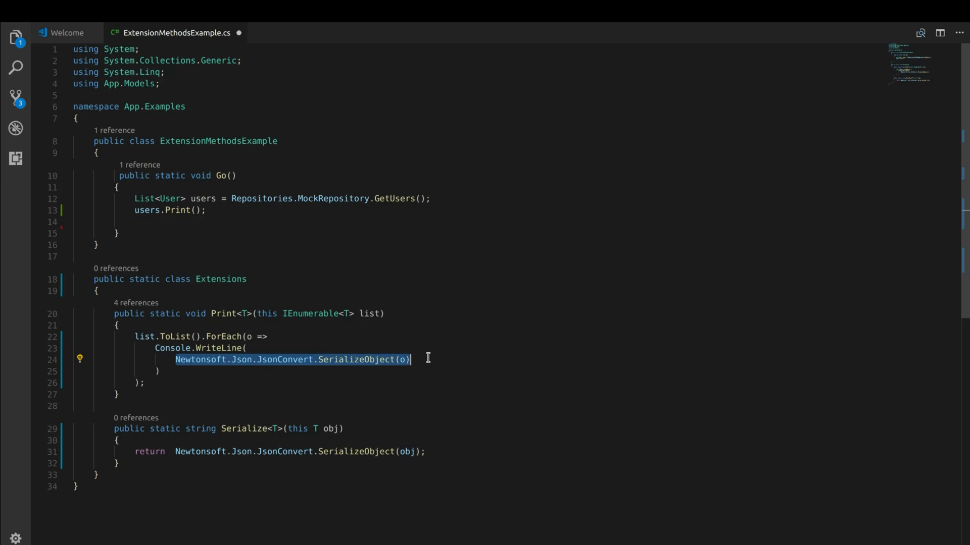
# Replace the direct JsonConvert.SerializeObject(o) call in Print with o.Serialize()
pyautogui.write('o.Serialize(')
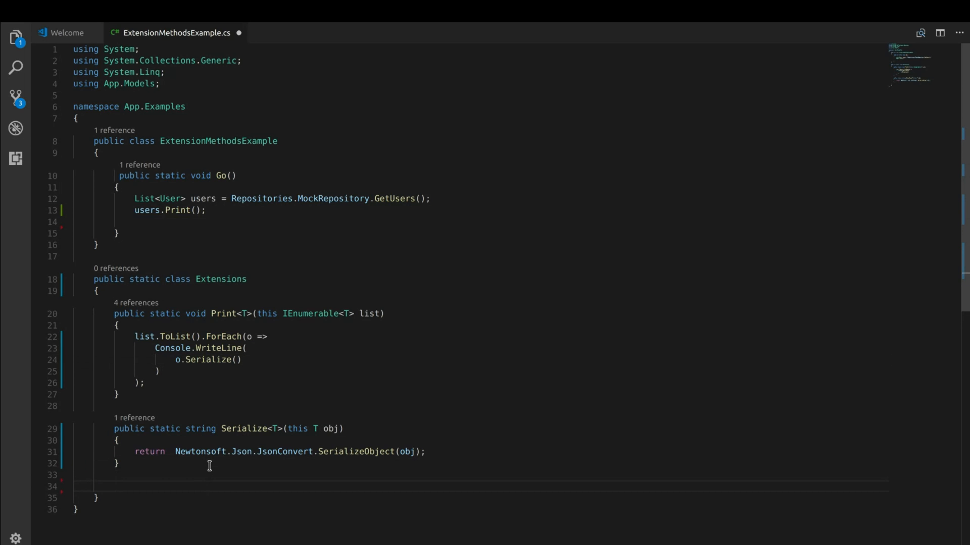
pyautogui.moveTo(153, 352)
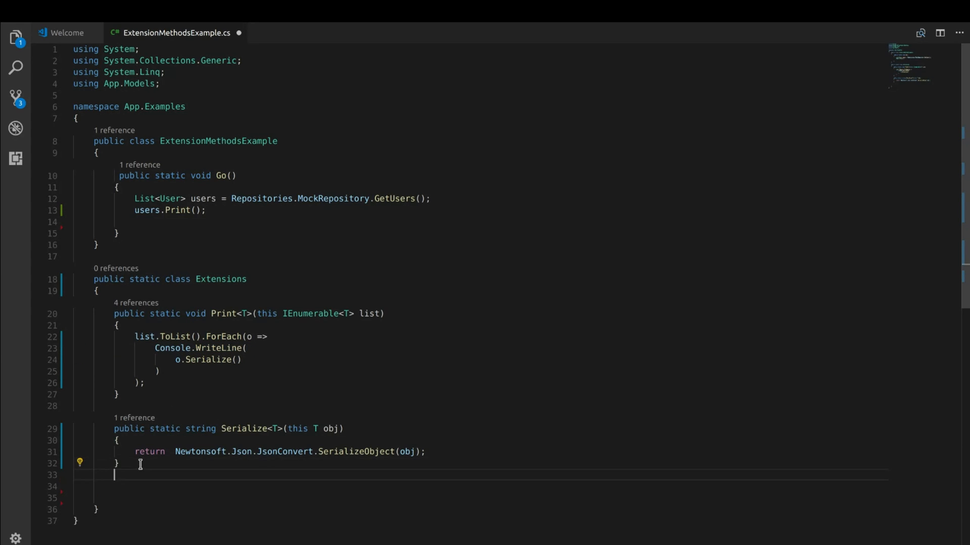
# Write public static void WriteLine(this string str) that calls Console.WriteLine(str)
pyautogui.write('public static')
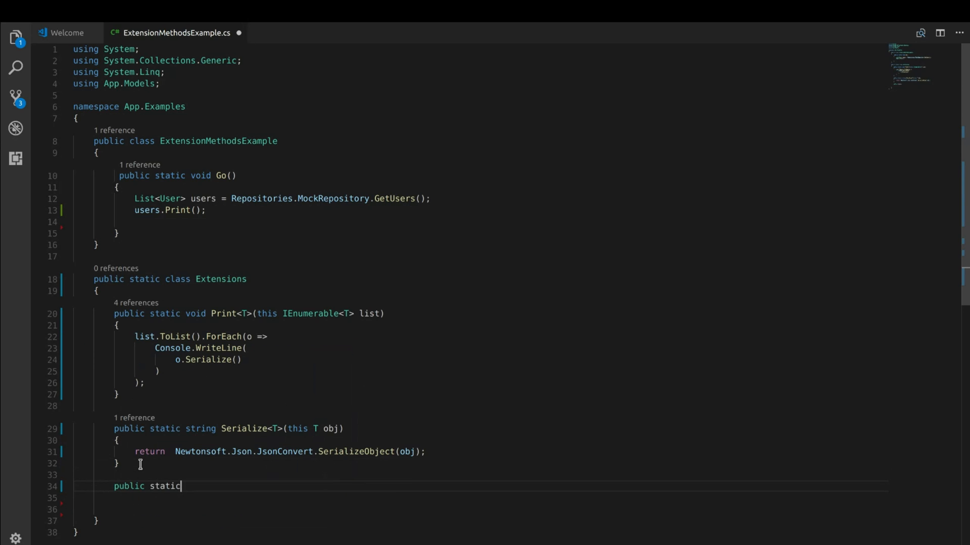
pyautogui.write('void')
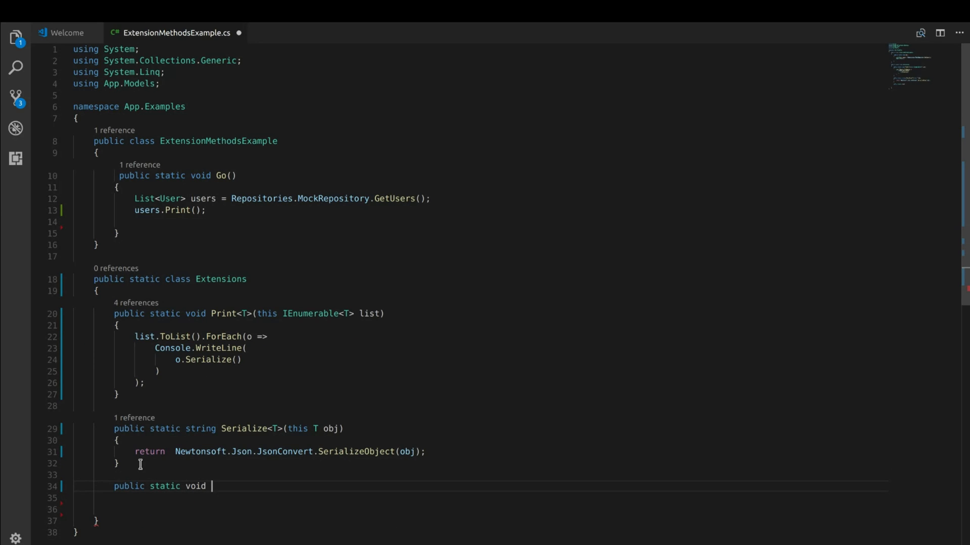
pyautogui.write('WriteLine(thi')
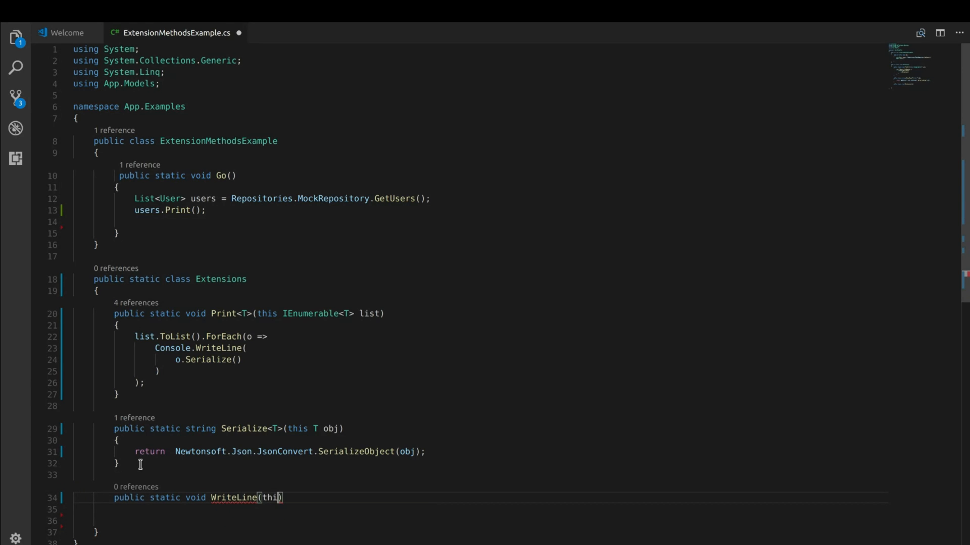
pyautogui.write('string str')
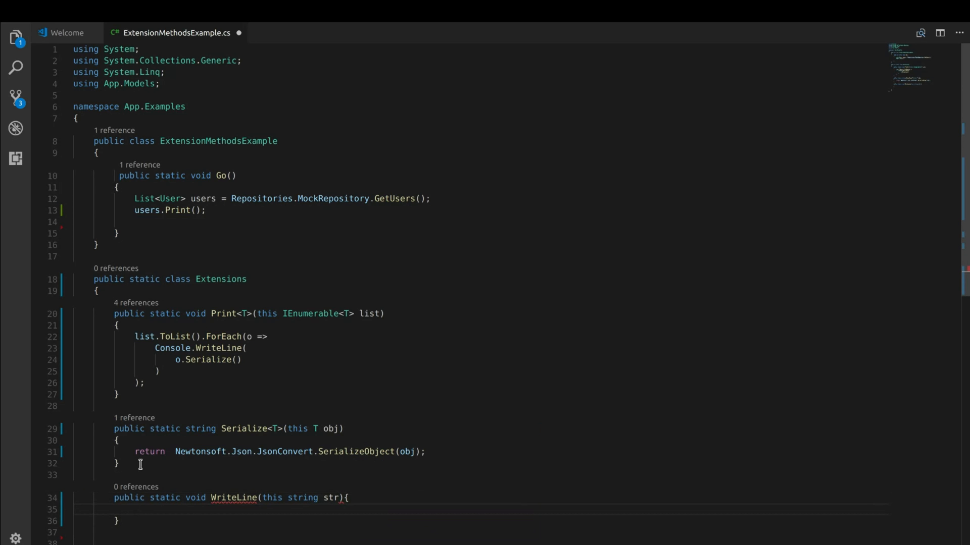
pyautogui.write('Console.WriteLine(str);')
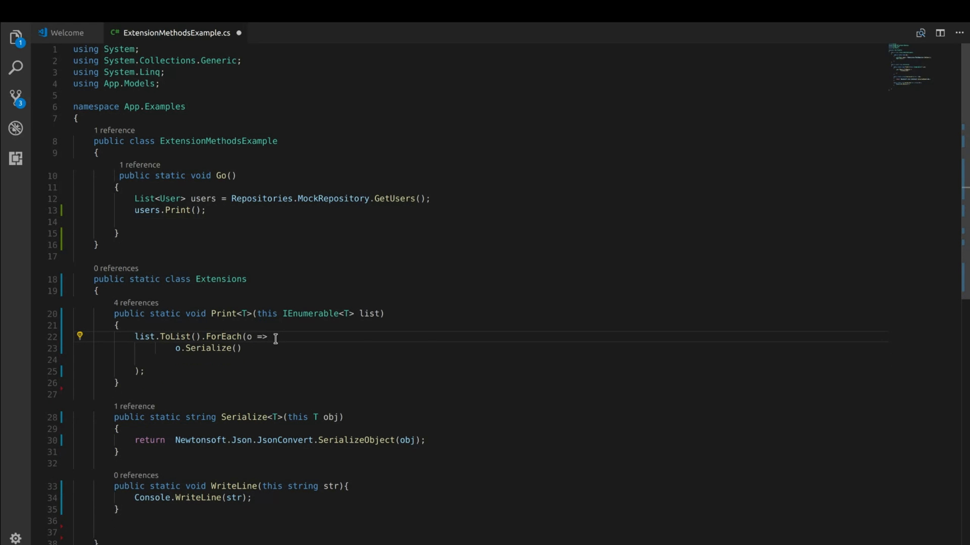
# Rewrite Print's lambda as o.Serialize().WriteLine()
pyautogui.write('.WriteLine(')
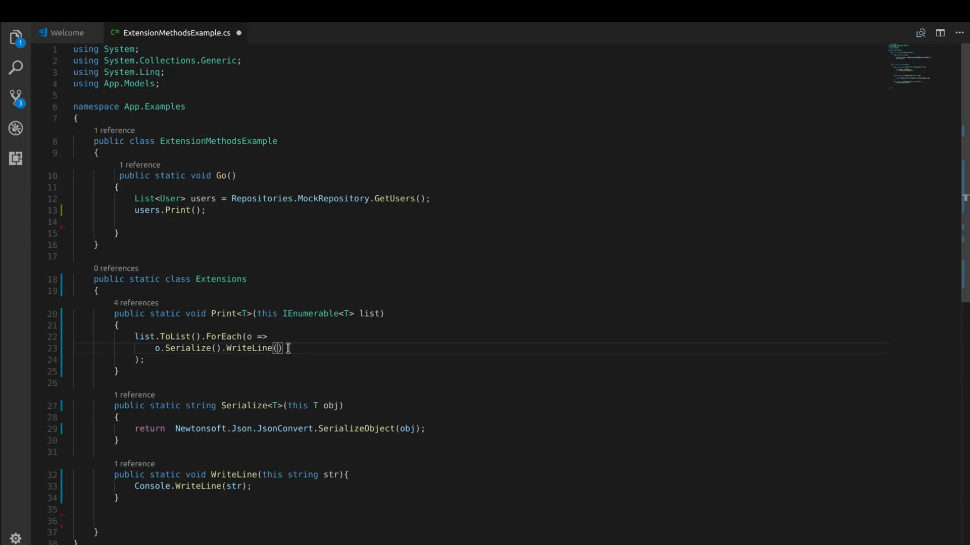
pyautogui.scroll(-3)
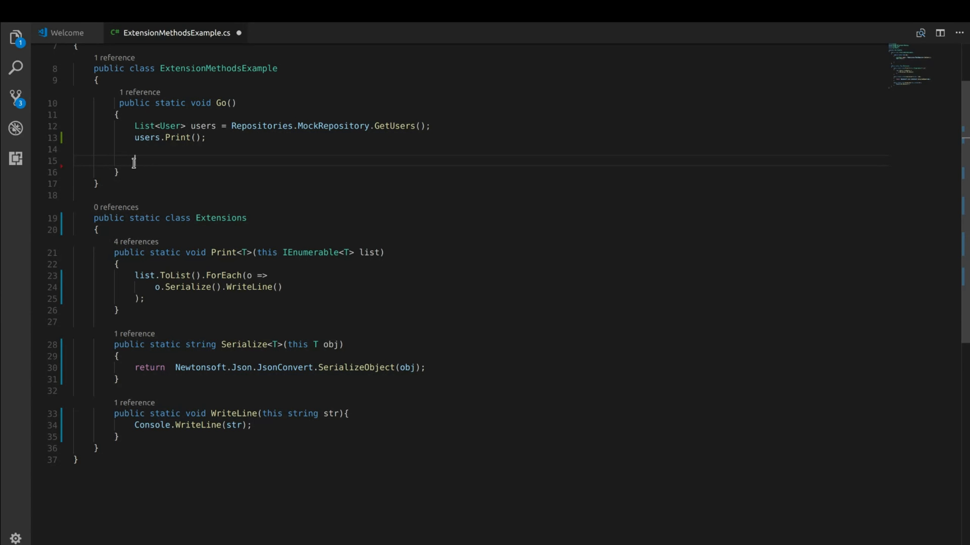
# Add users.Select(u => u.FirstName) below users.Print() in Go()
pyautogui.write('u')
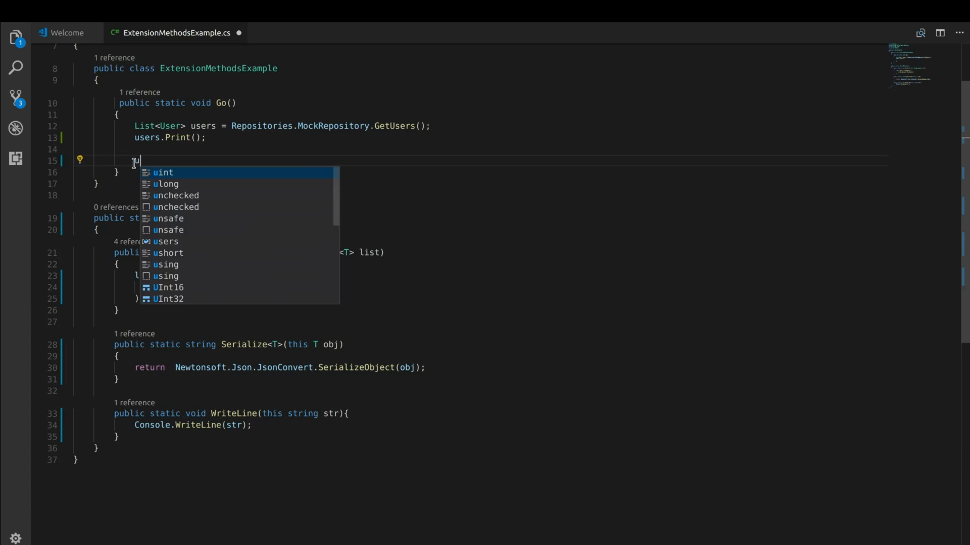
pyautogui.write('users.s')
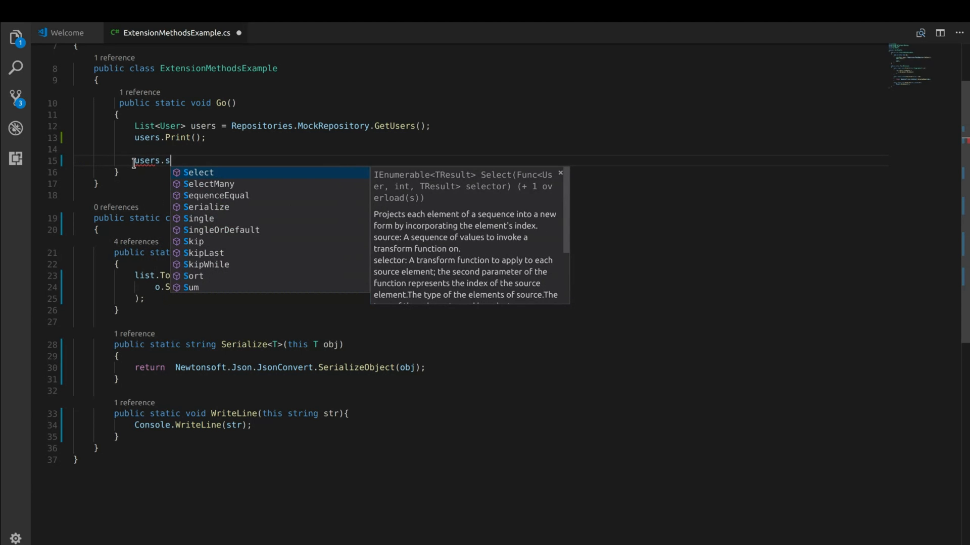
pyautogui.press('Backspace')
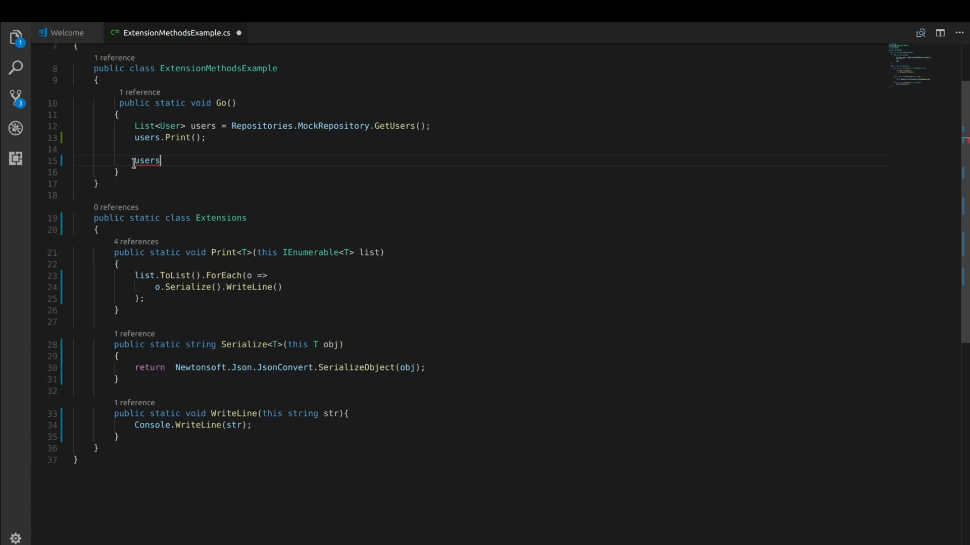
pyautogui.write('.S')
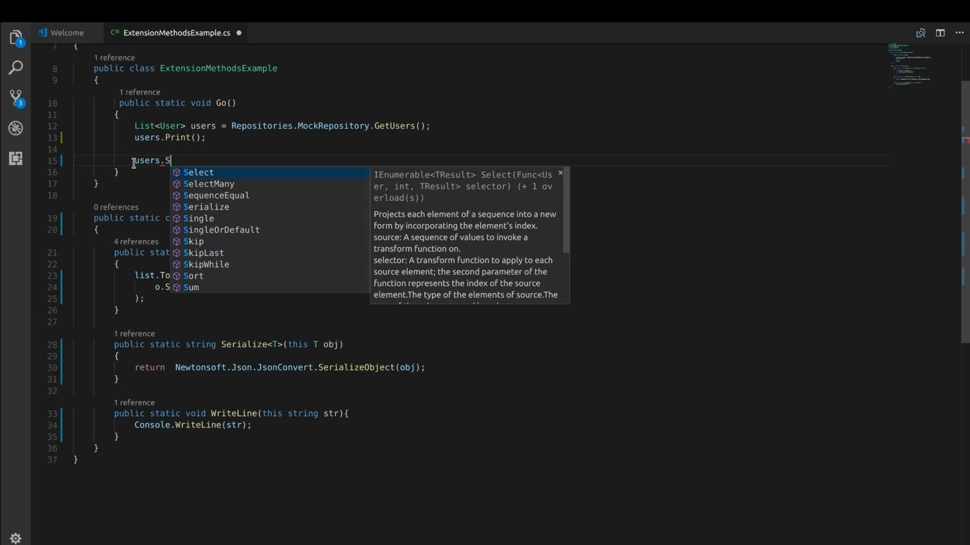
pyautogui.write('elect')
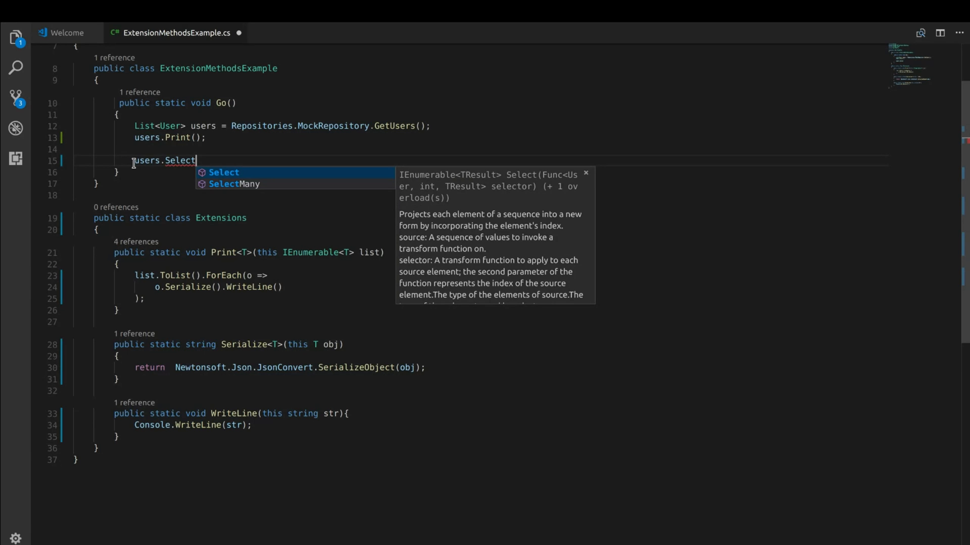
pyautogui.write(')')
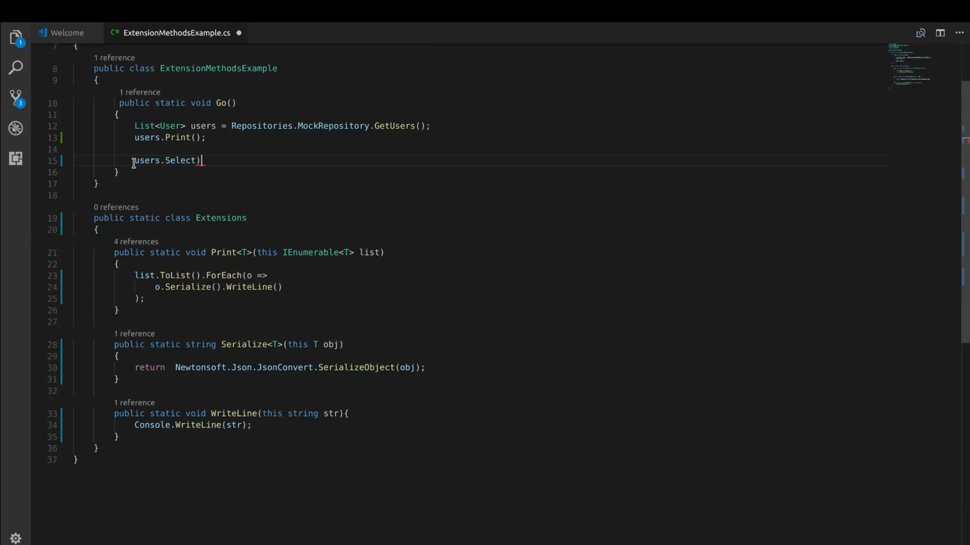
pyautogui.write('(')
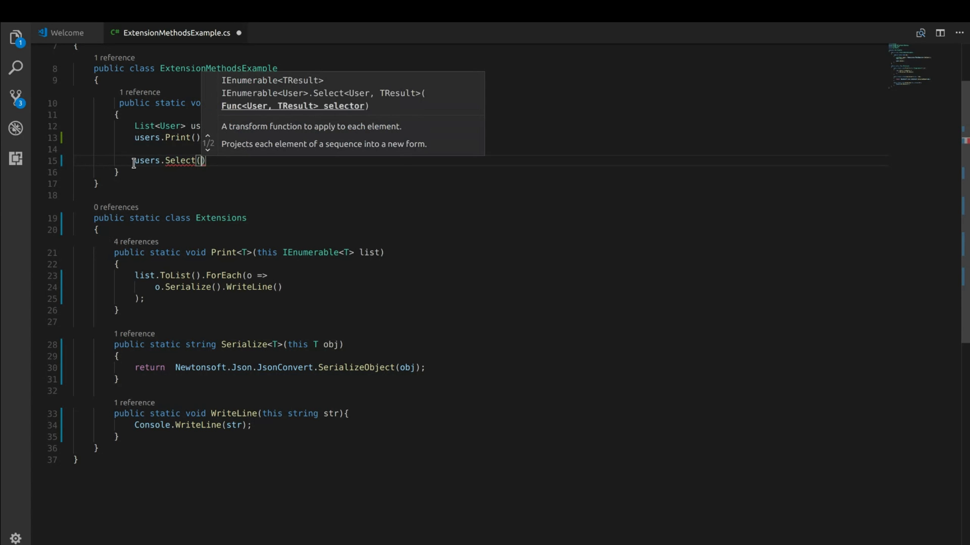
pyautogui.write('u => u')
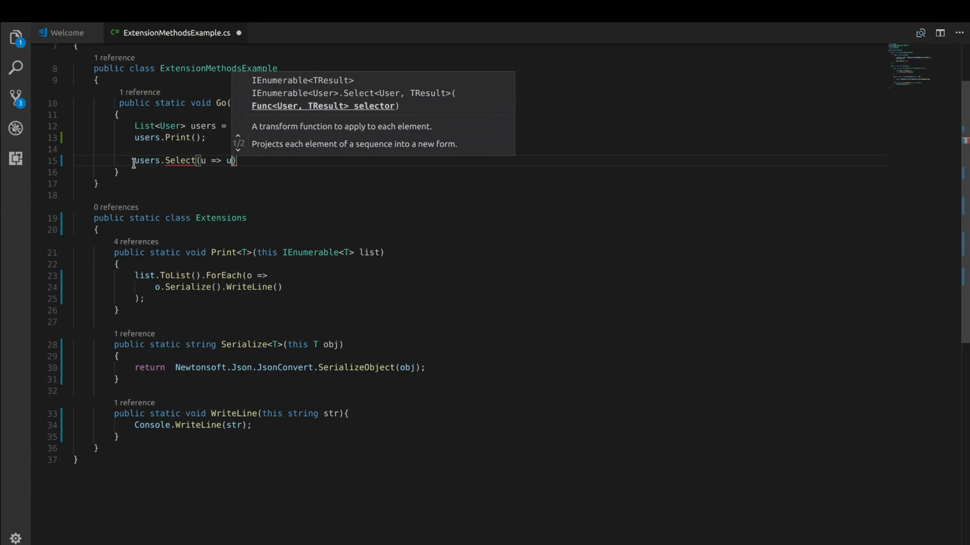
pyautogui.write('.FirstName')
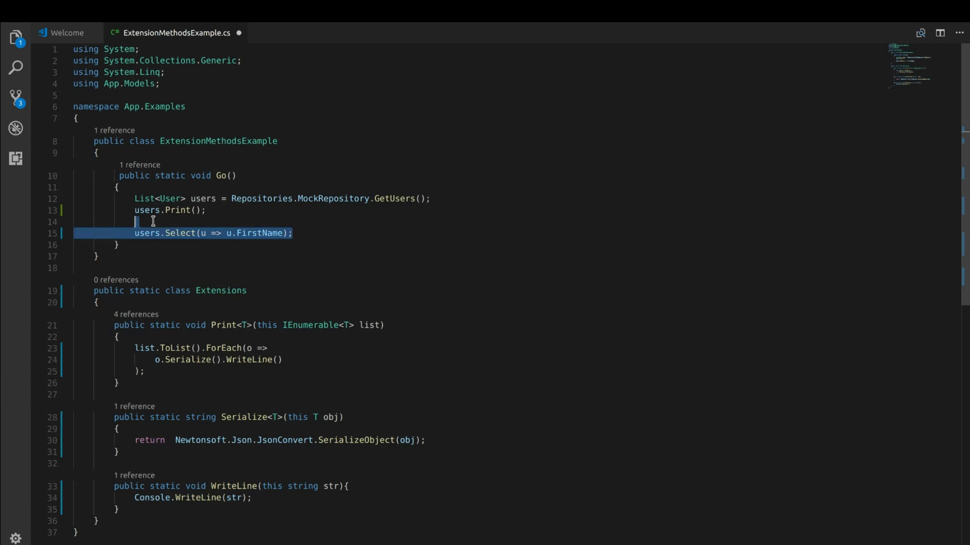
pyautogui.press('Delete')
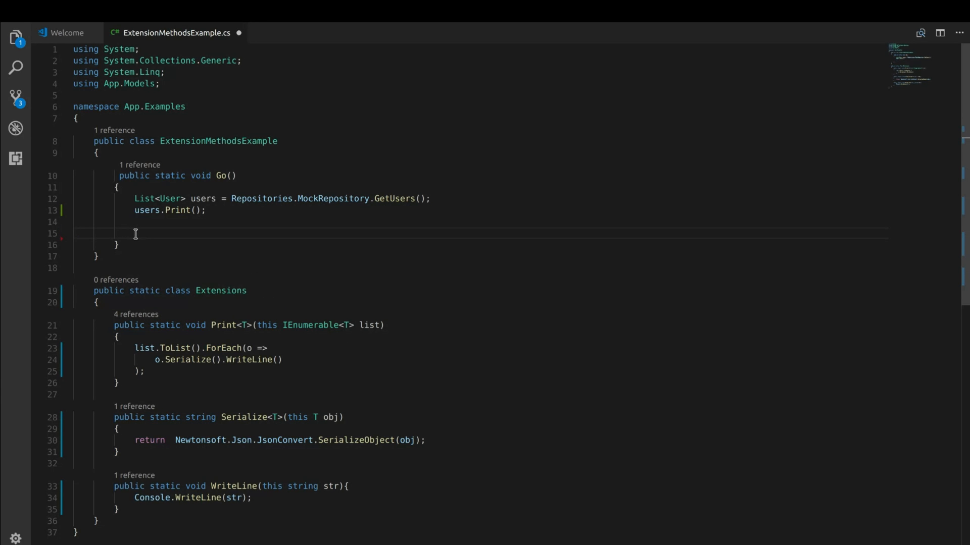
# Briefly type a users.Serialize statement in Go(), then clear the line again
pyautogui.write('users.')
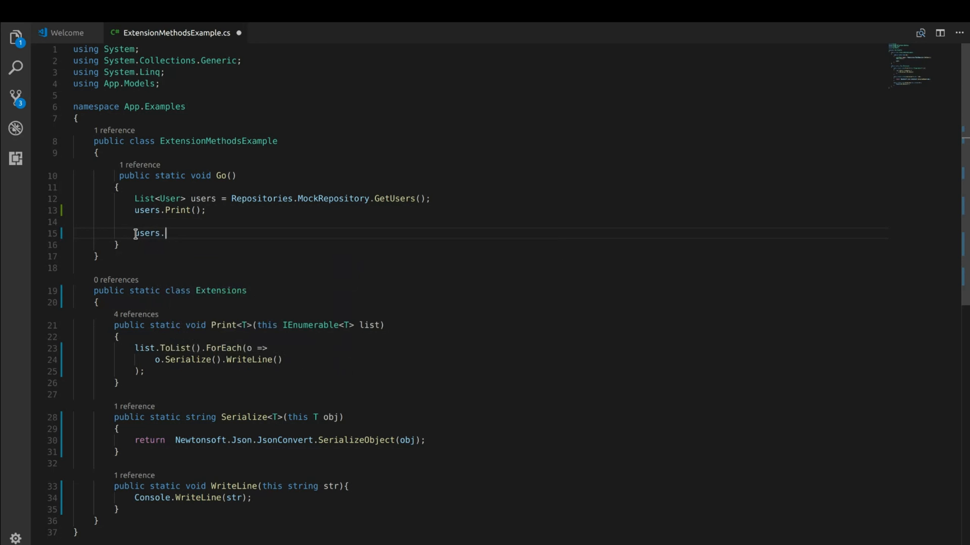
pyautogui.write('Ser')
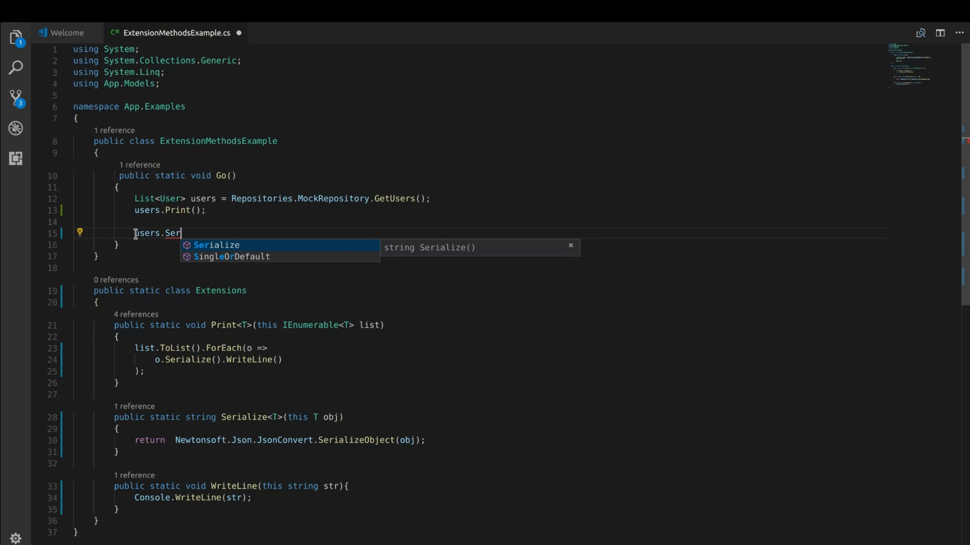
pyautogui.press('Tab')
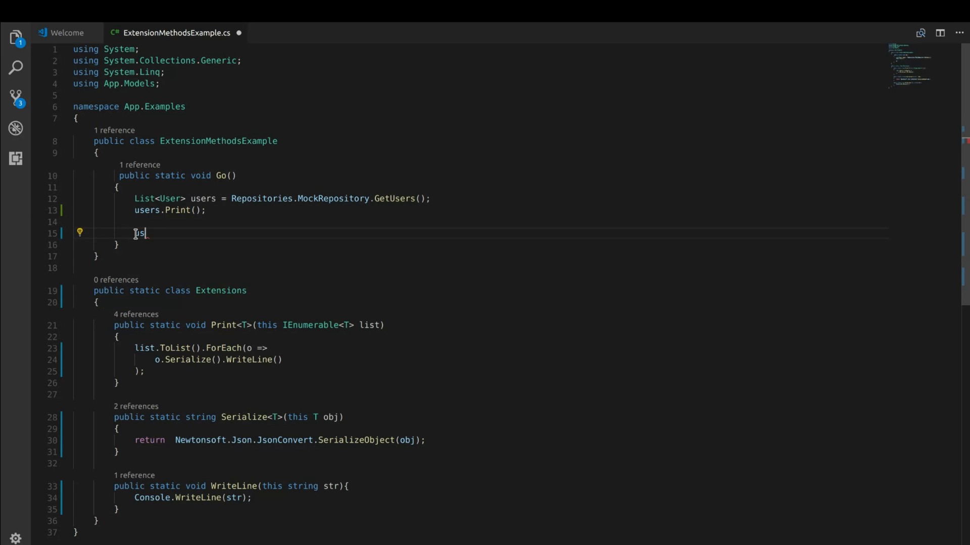
pyautogui.write('Seri')
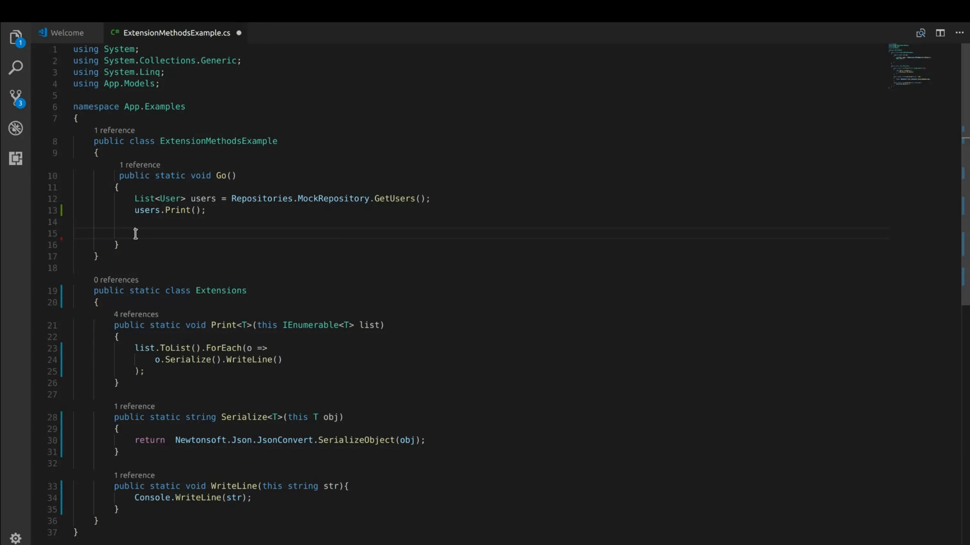
# Call Extensions.Serialize(users); as a static method and begin another Extensions line above it
pyautogui.write('Extensions')
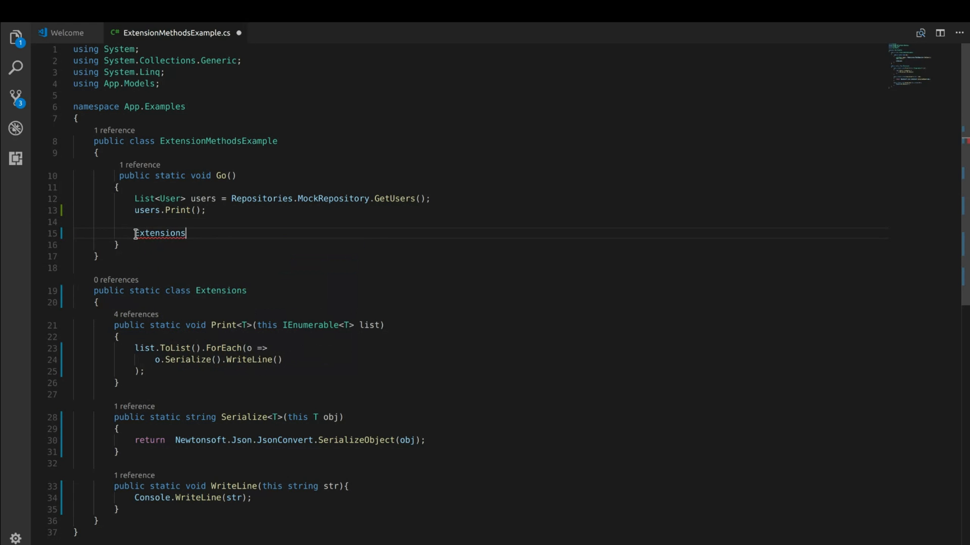
pyautogui.write('.Ser')
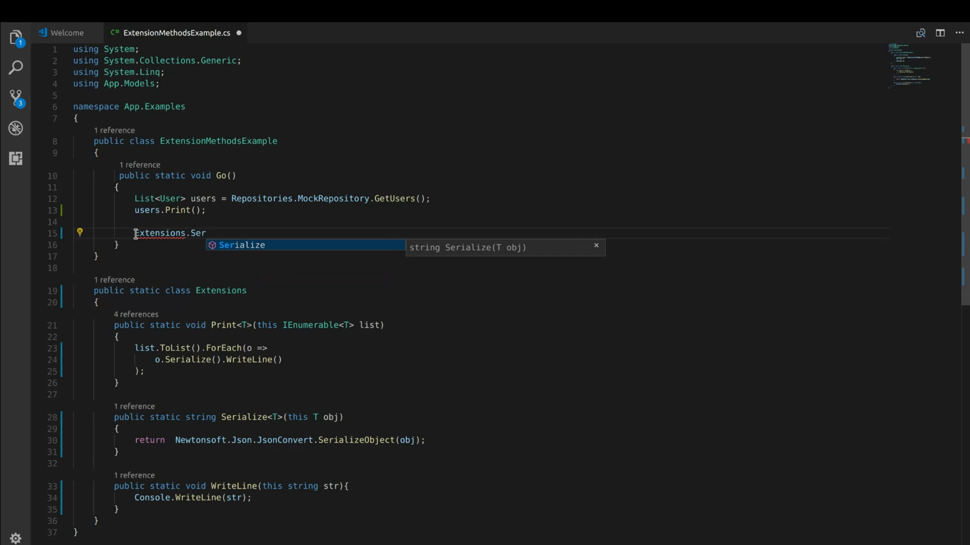
pyautogui.press('Tab')
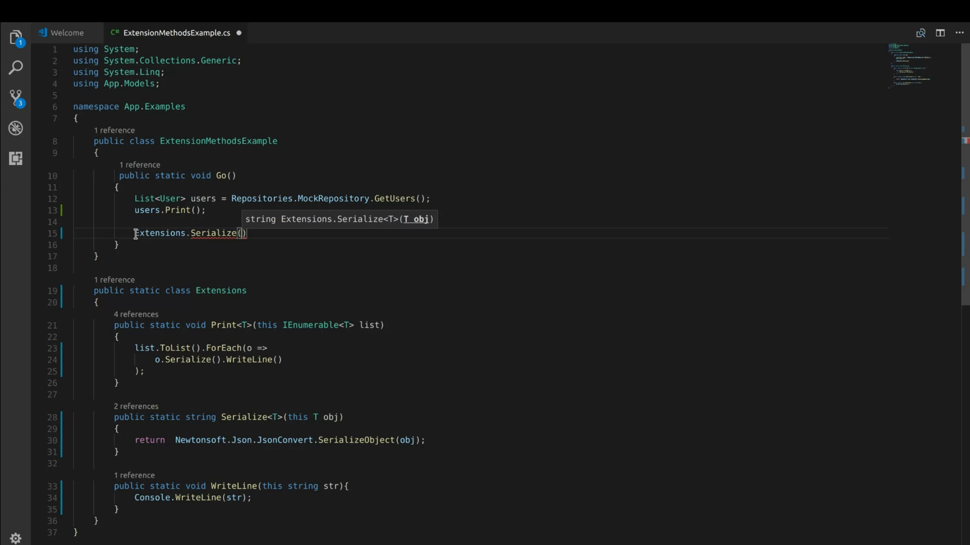
pyautogui.write('users')
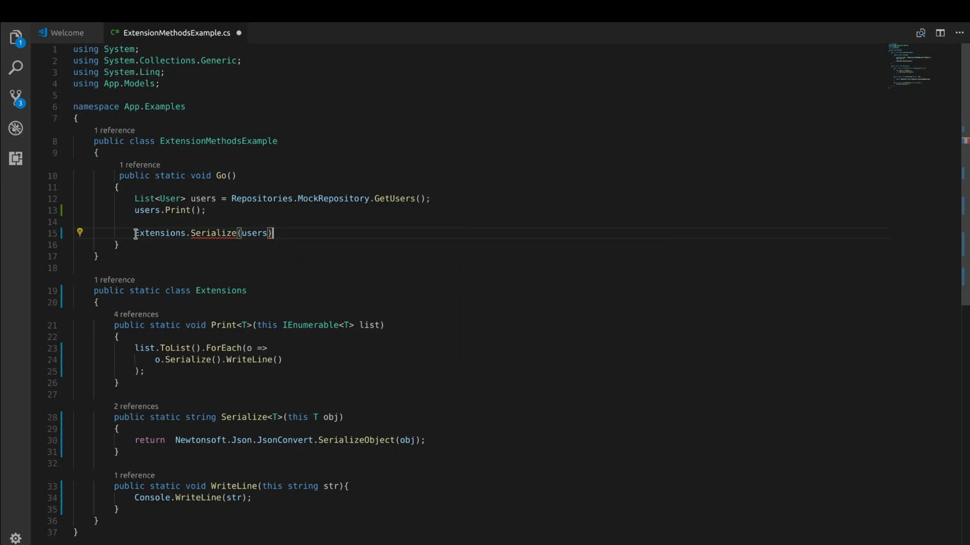
pyautogui.write(';')
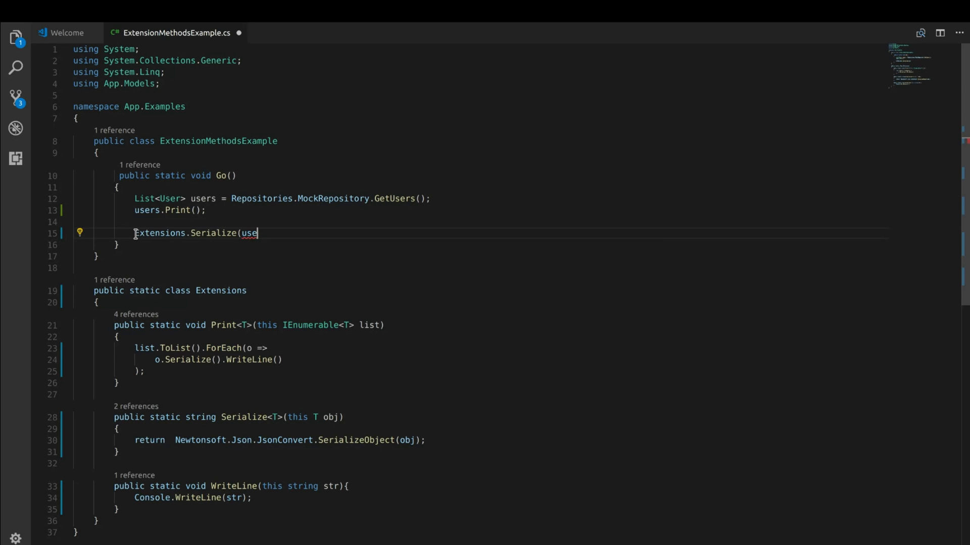
pyautogui.write('rs)')
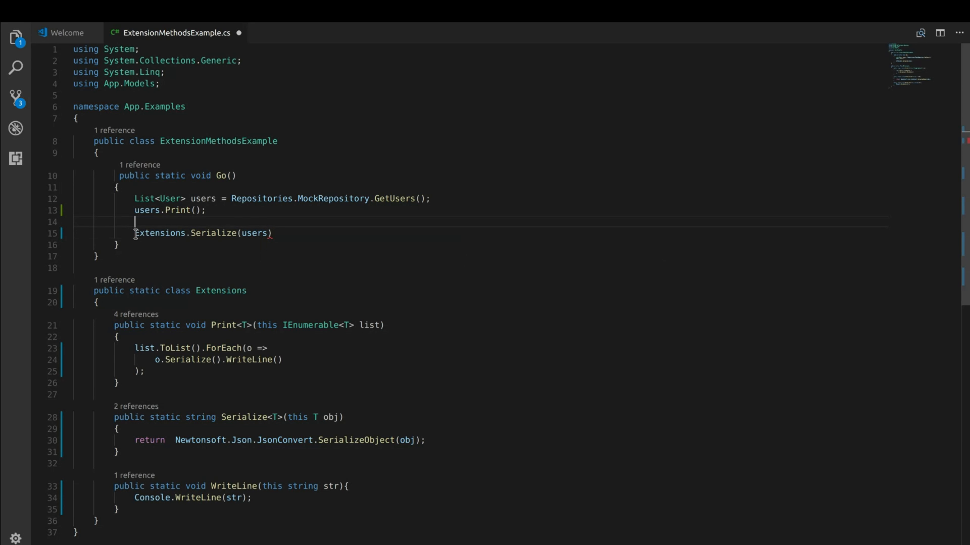
pyautogui.write('Extensions')
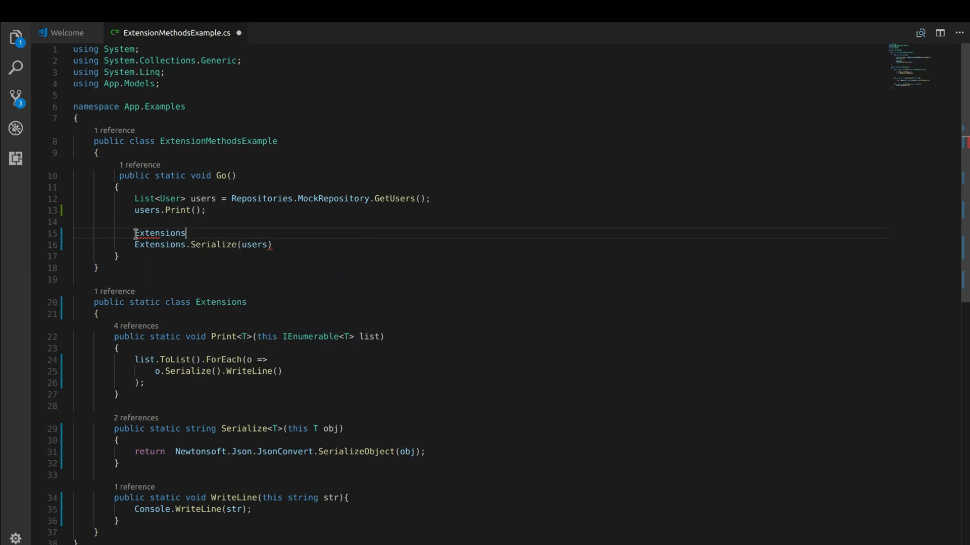
# Wrap the call as Extensions.WriteLine(Extensions.Serialize(users)); spread over three lines
pyautogui.write('.WriteLine(')
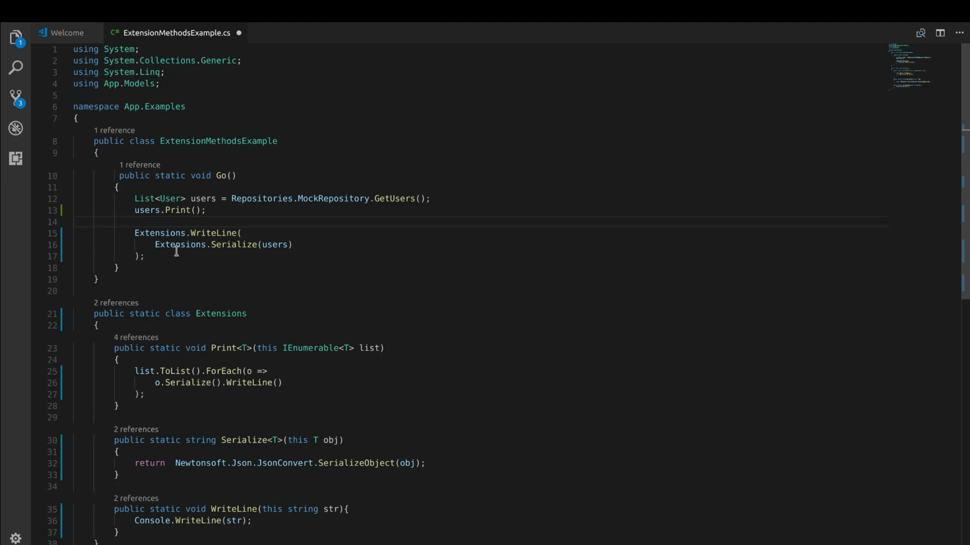
pyautogui.moveTo(270, 245)
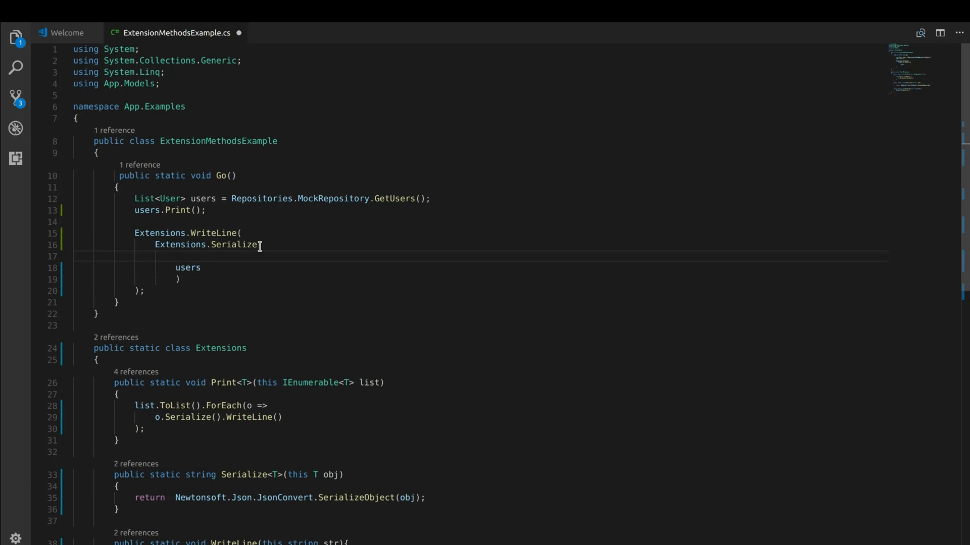
# Make Serialize's argument Enumerable.Select(users, u => u.FirstName), nesting all three static calls
pyautogui.write('En')
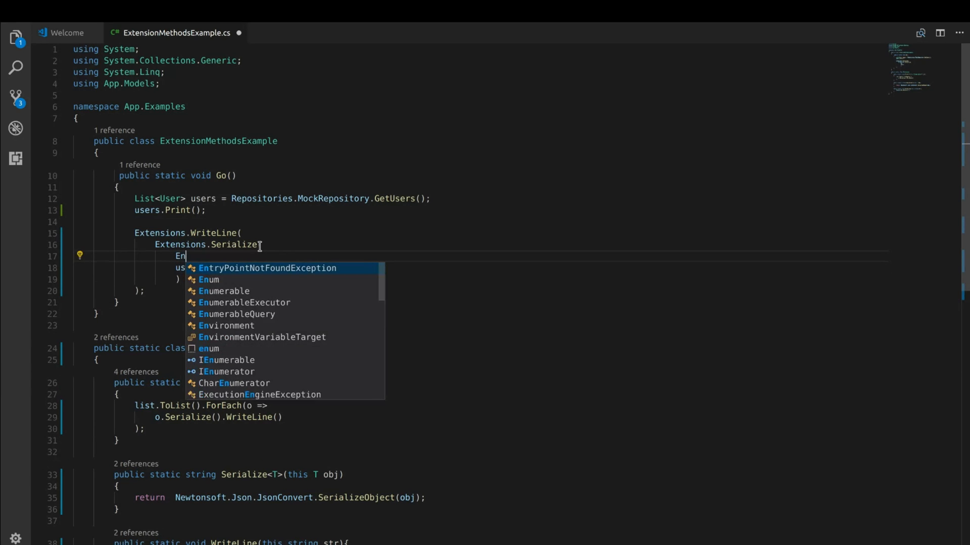
pyautogui.write('umerable.Select(')
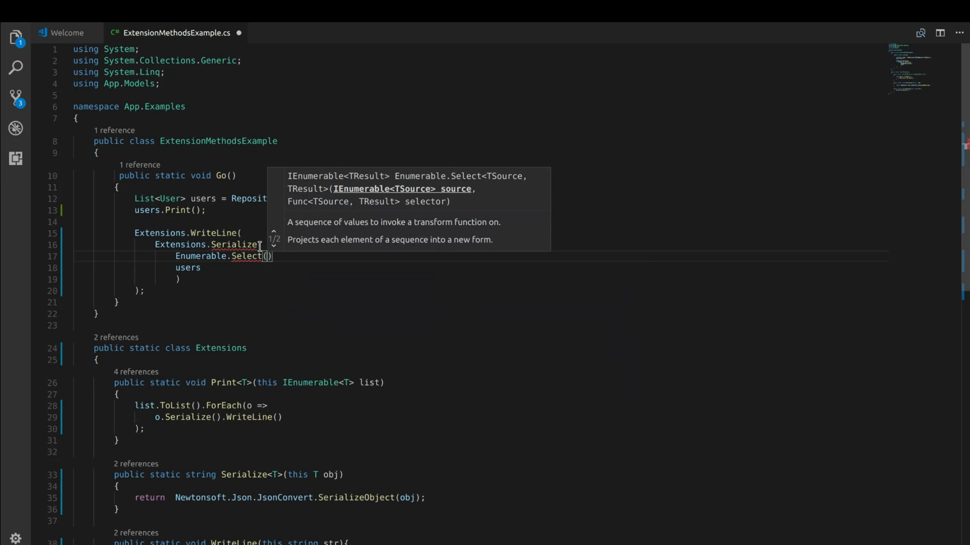
pyautogui.write('users, u => u.F')
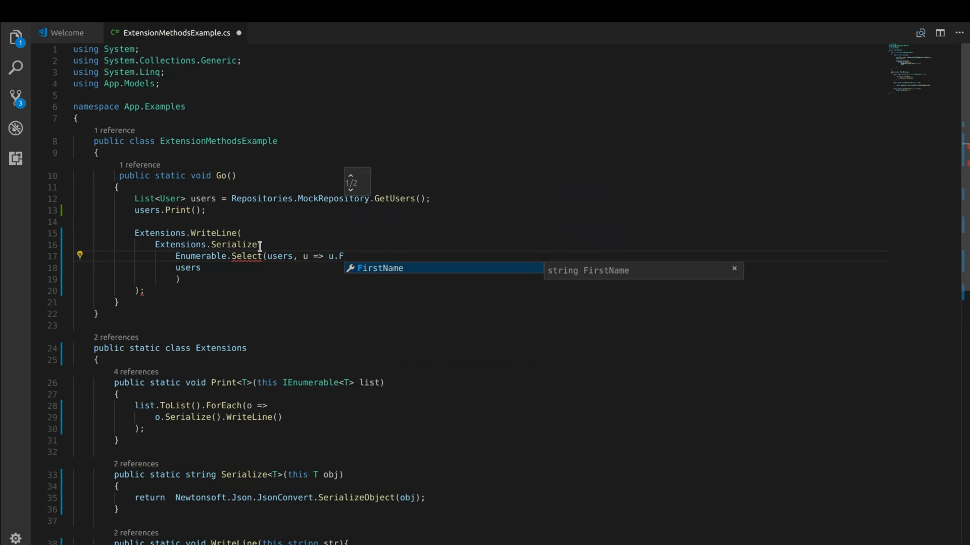
pyautogui.press('Tab')
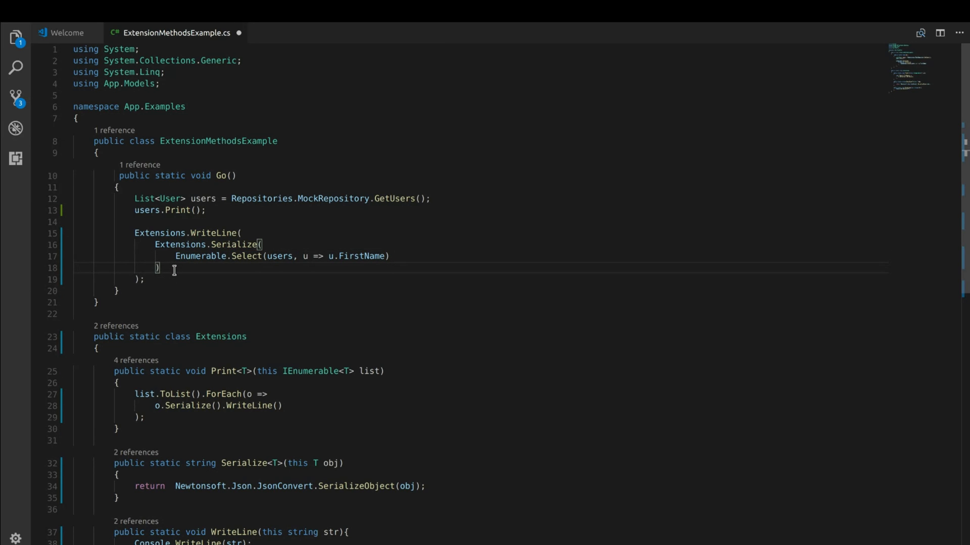
pyautogui.moveTo(241, 256)
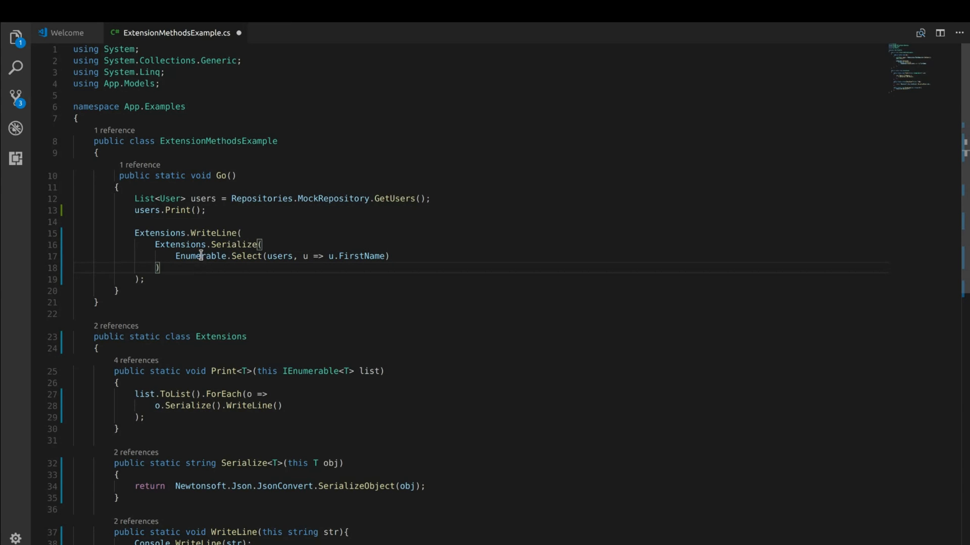
pyautogui.moveTo(246, 256)
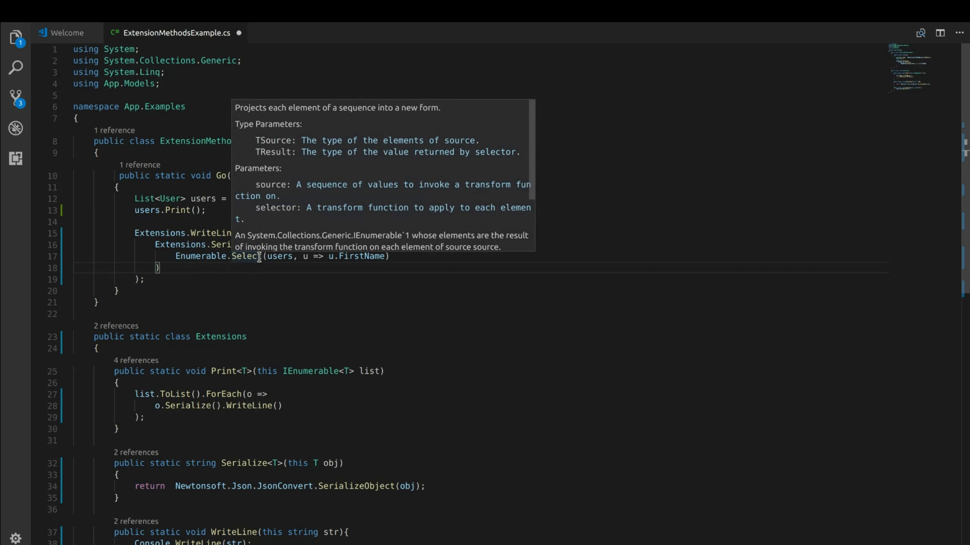